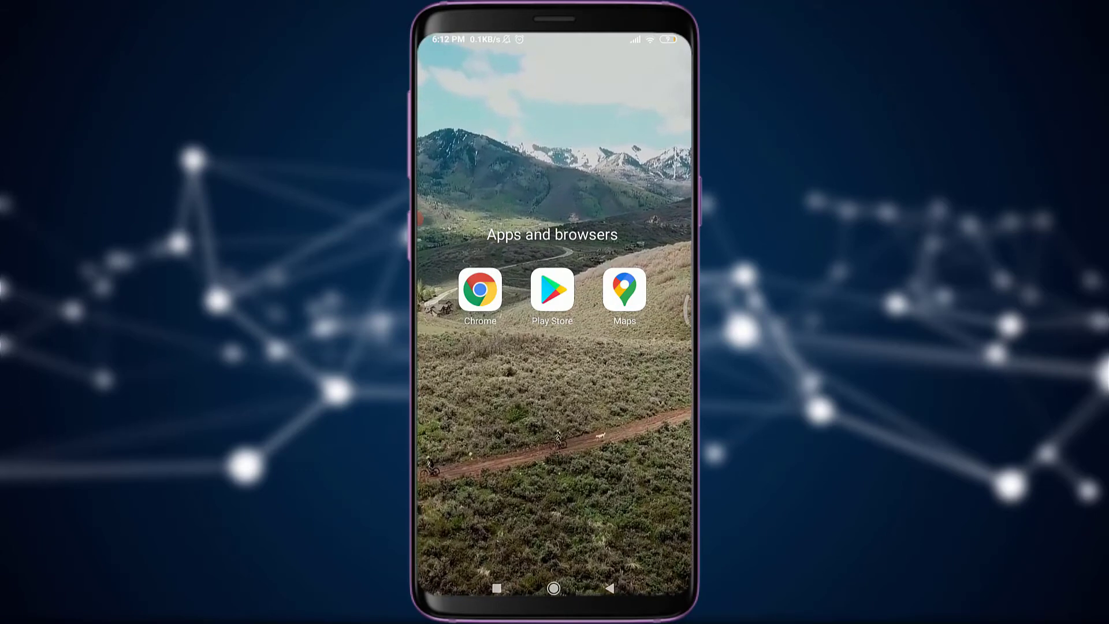
# Step: Launch Chrome from the home screen to load Tango's recommended live streams
pyautogui.click(479, 291)
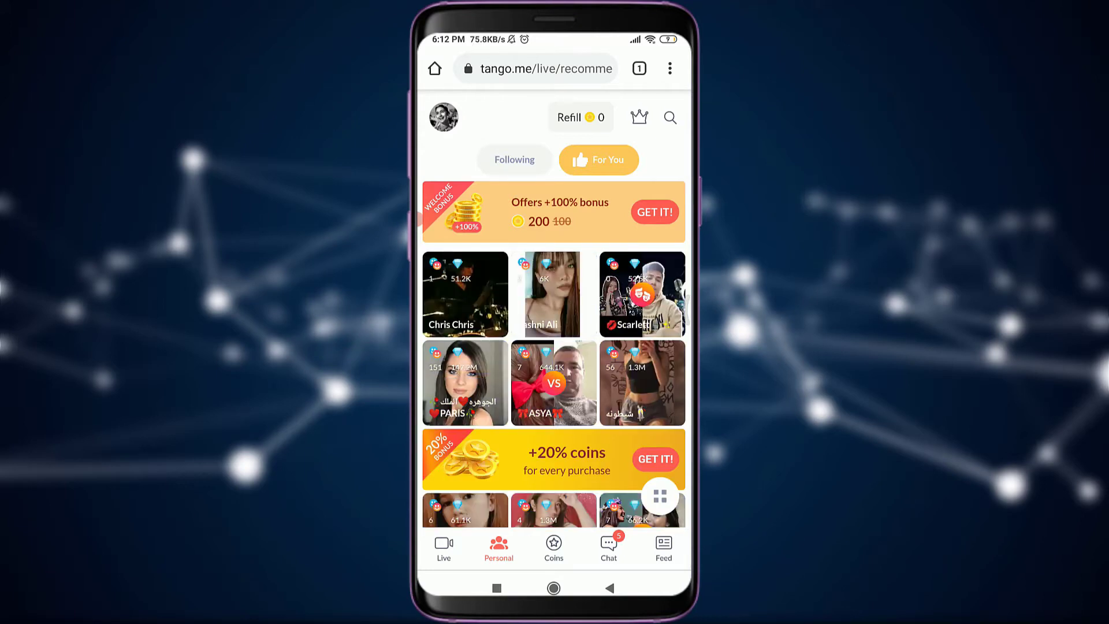
# Step: Request the desktop version of the Tango site from Chrome's options menu
pyautogui.click(669, 68)
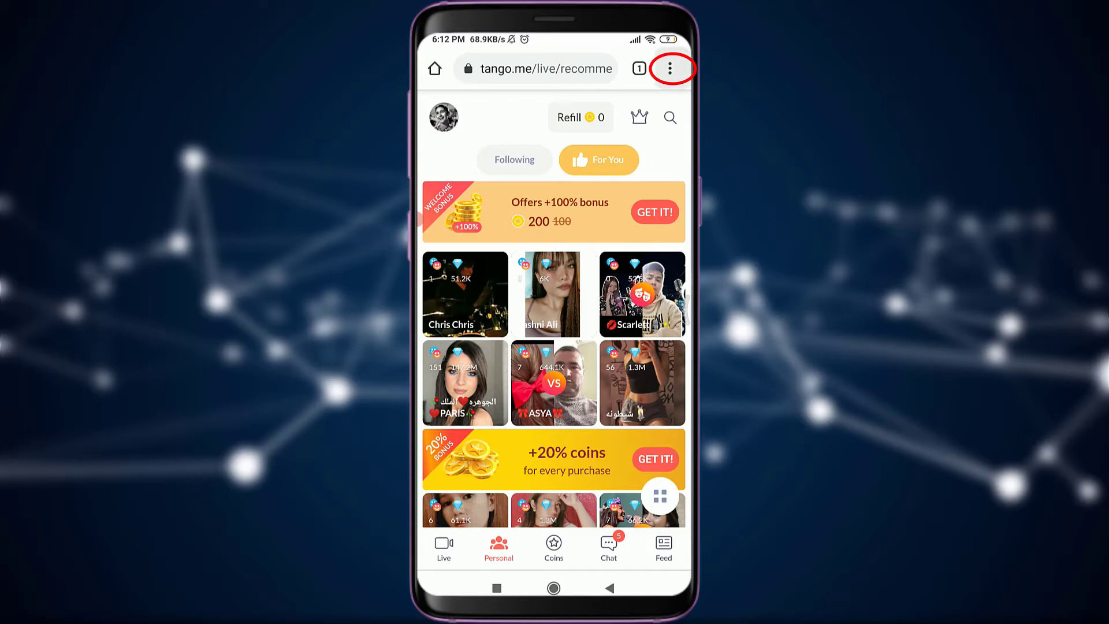
pyautogui.click(670, 68)
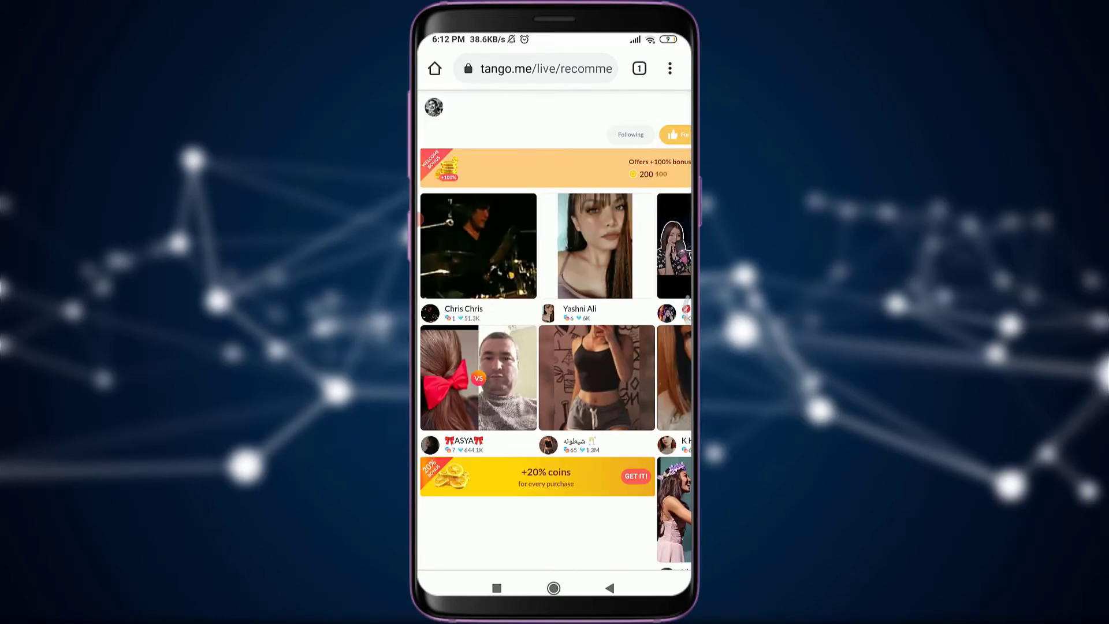
# Step: Go from the profile side panel to Tango's App Settings page
pyautogui.click(433, 108)
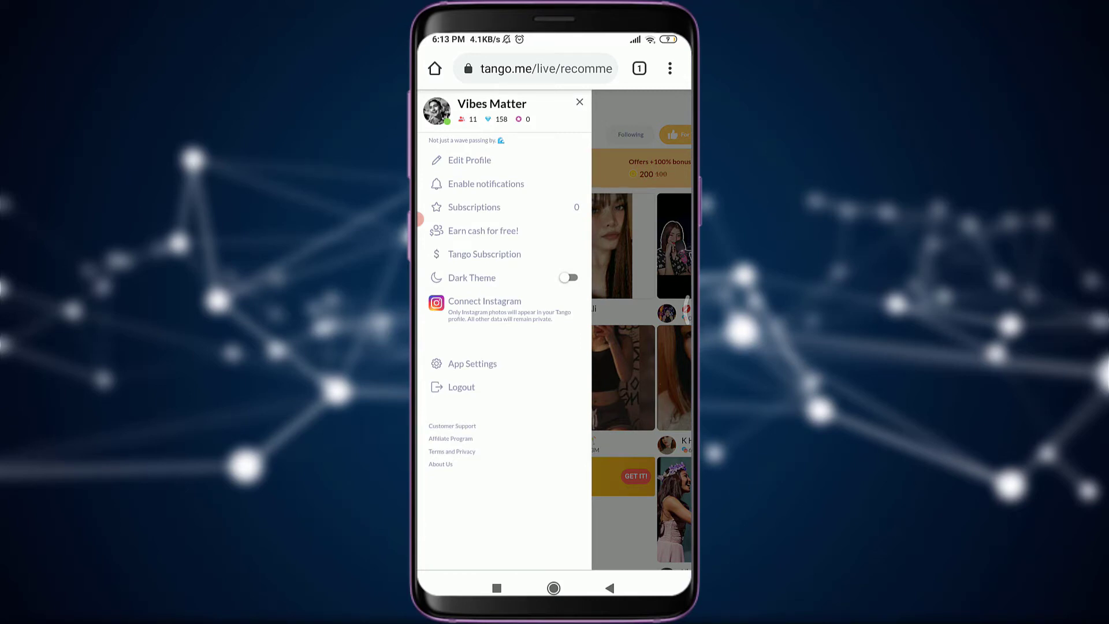
pyautogui.click(471, 364)
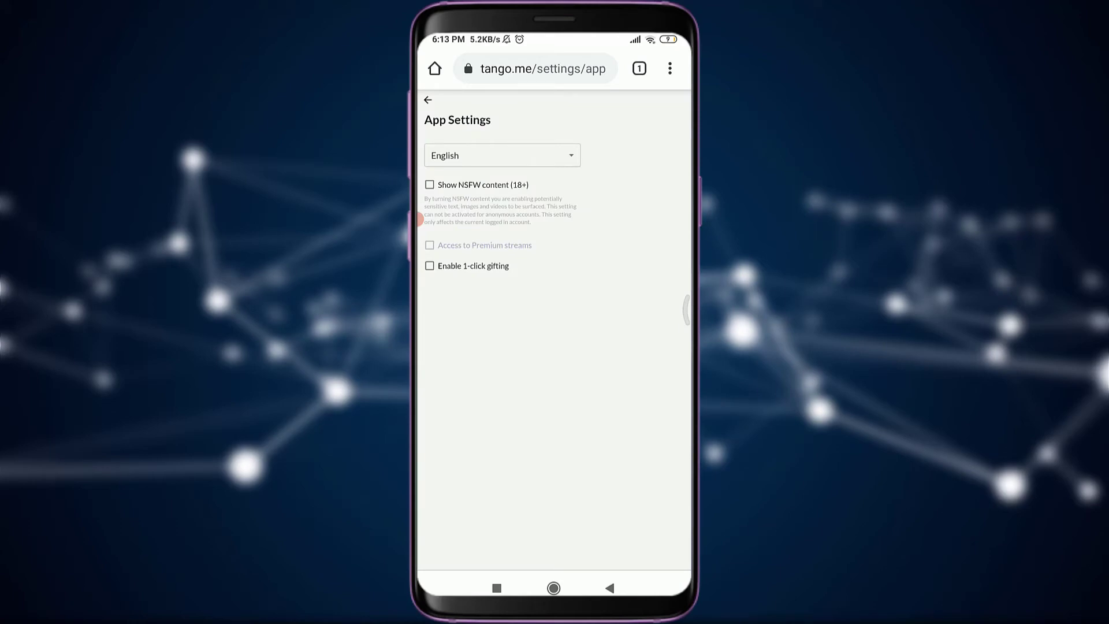
# Step: Enable NSFW content (18+) and Premium streams, and set the language to Español
pyautogui.click(430, 185)
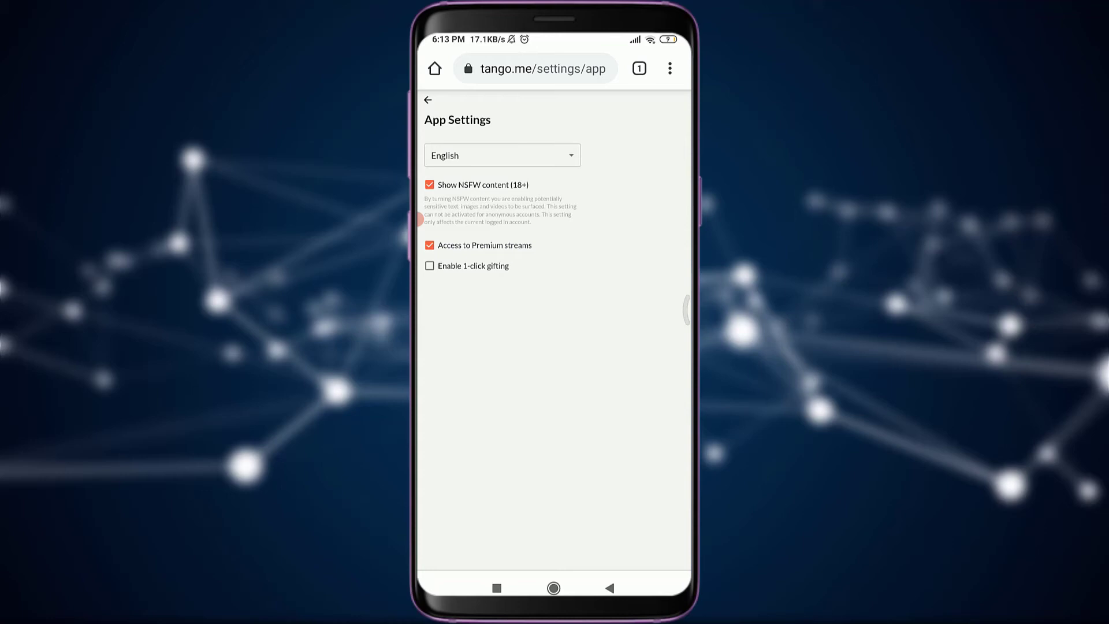
pyautogui.click(502, 155)
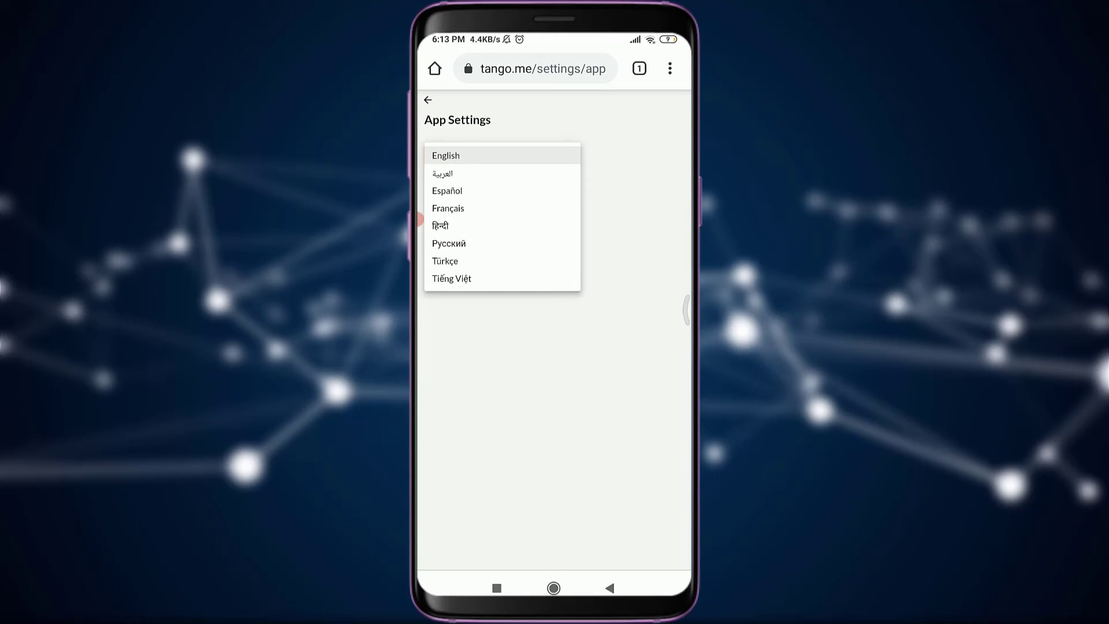
pyautogui.click(446, 191)
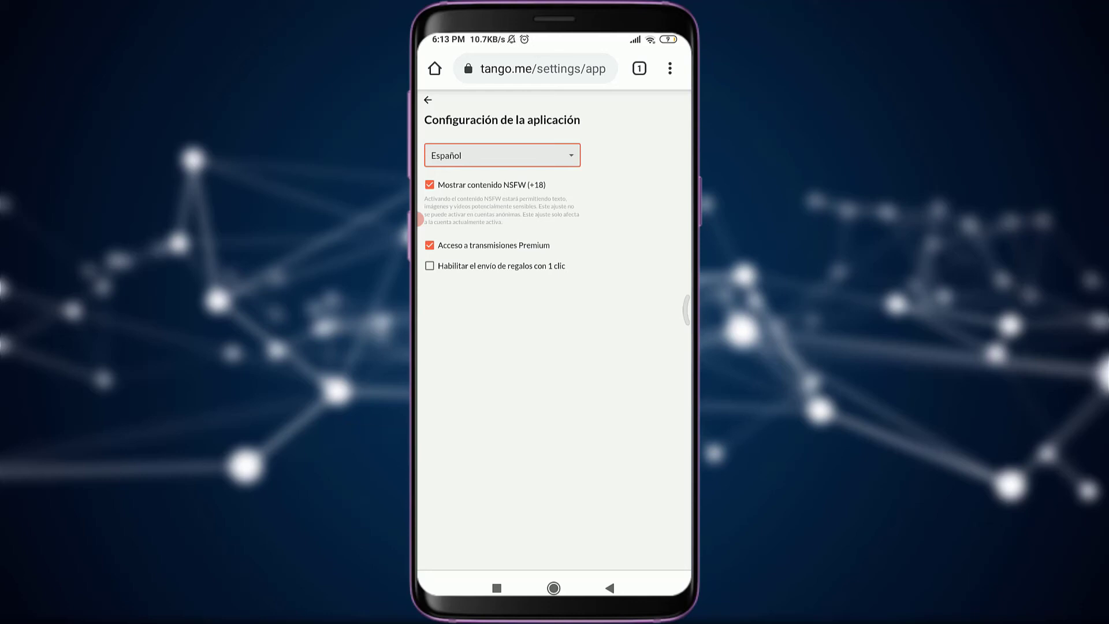